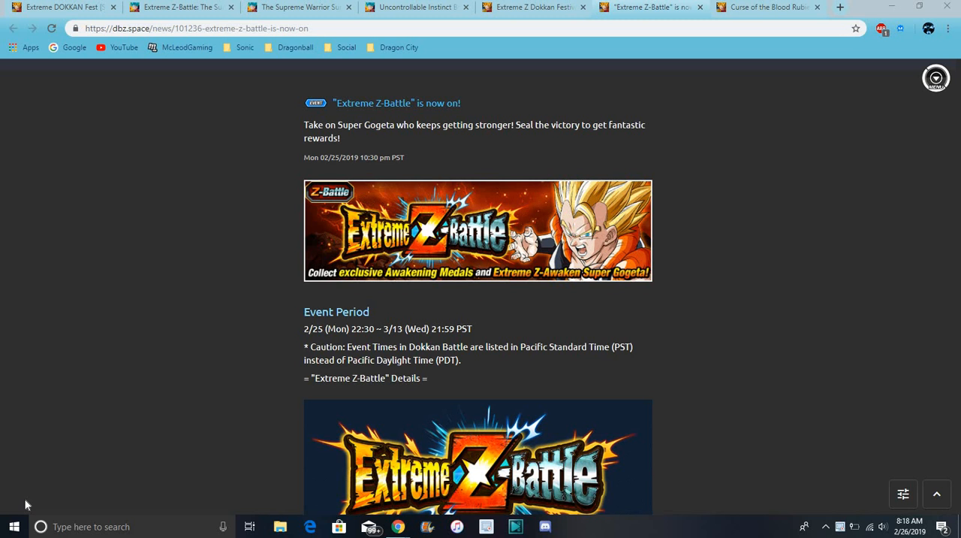
mouse_move(139, 143)
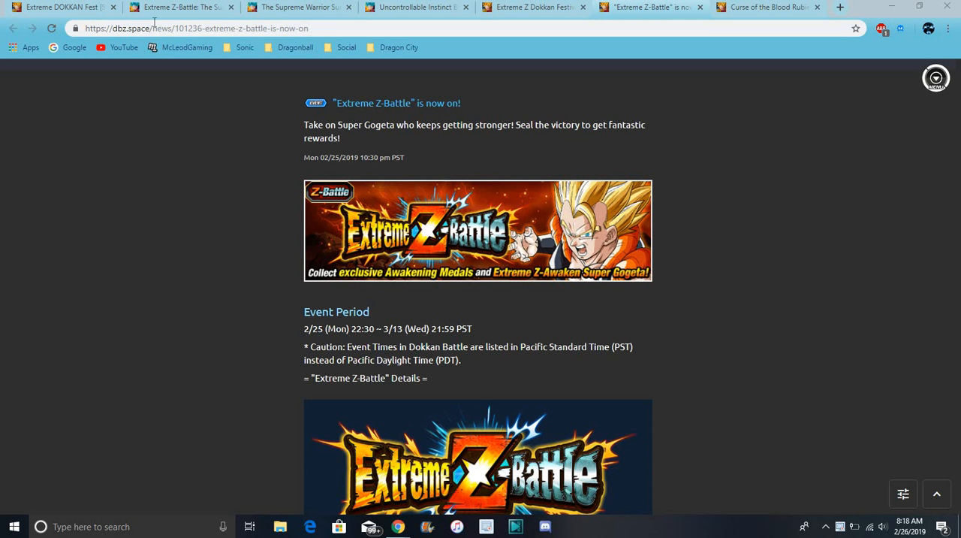
mouse_move(153, 252)
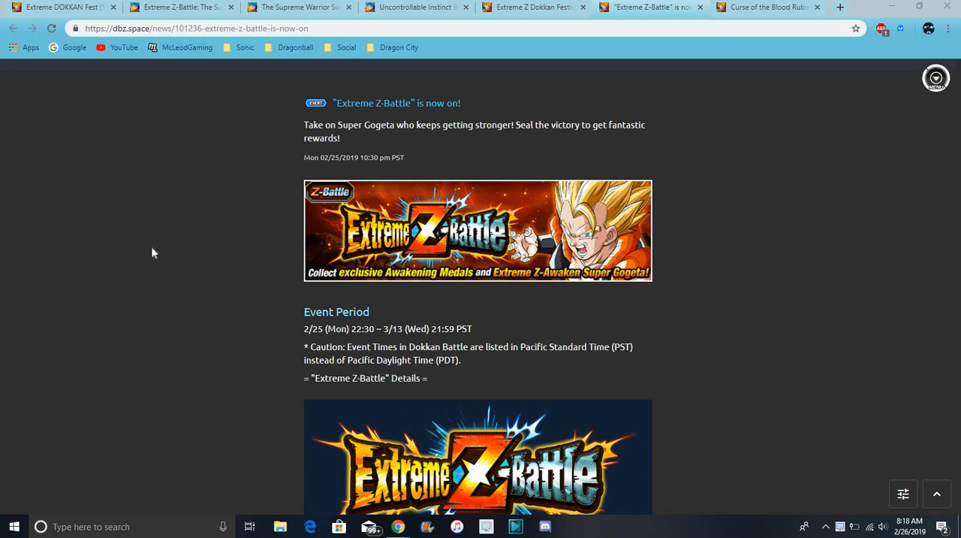
mouse_move(399, 63)
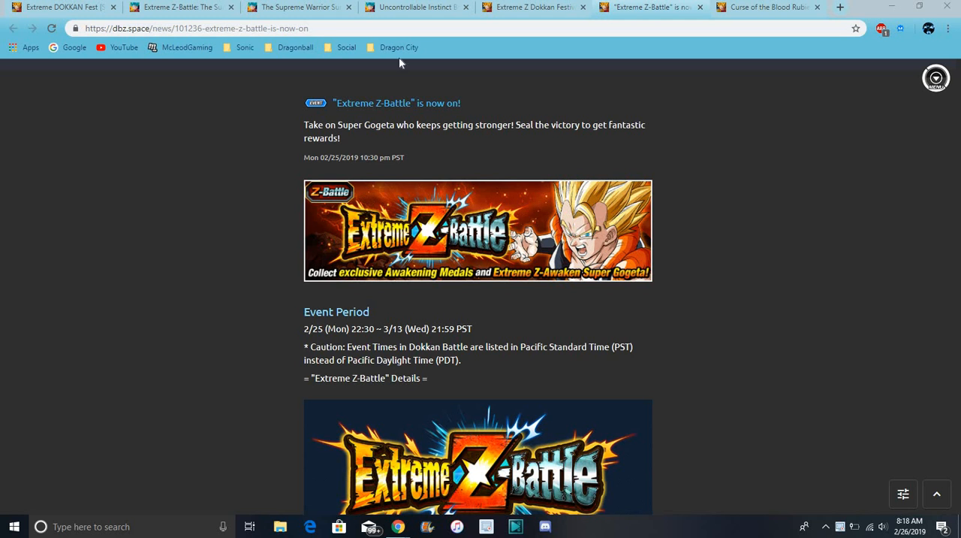
mouse_move(198, 52)
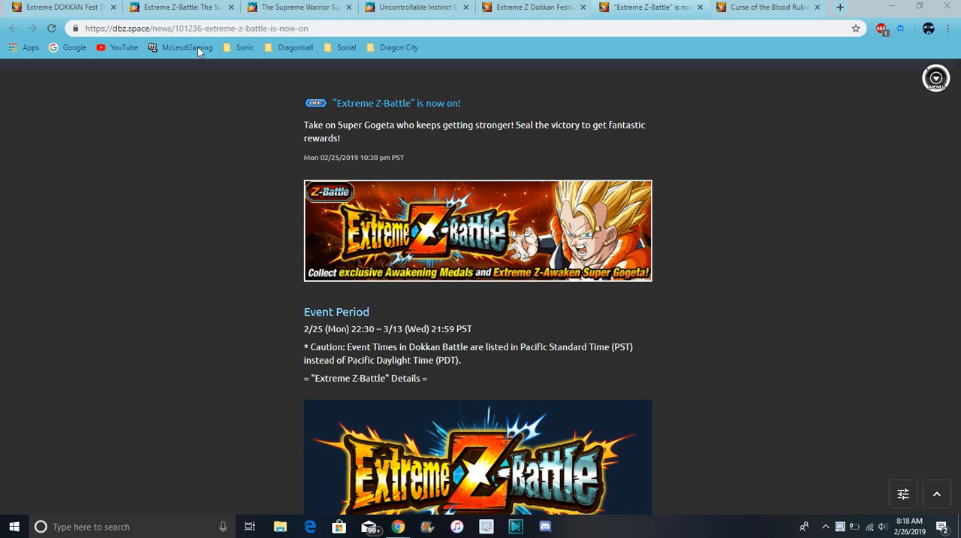
Step: Switch between tabs and land on the Super Gogeta 7802 Dokkan Festival summon page
left_click(63, 6)
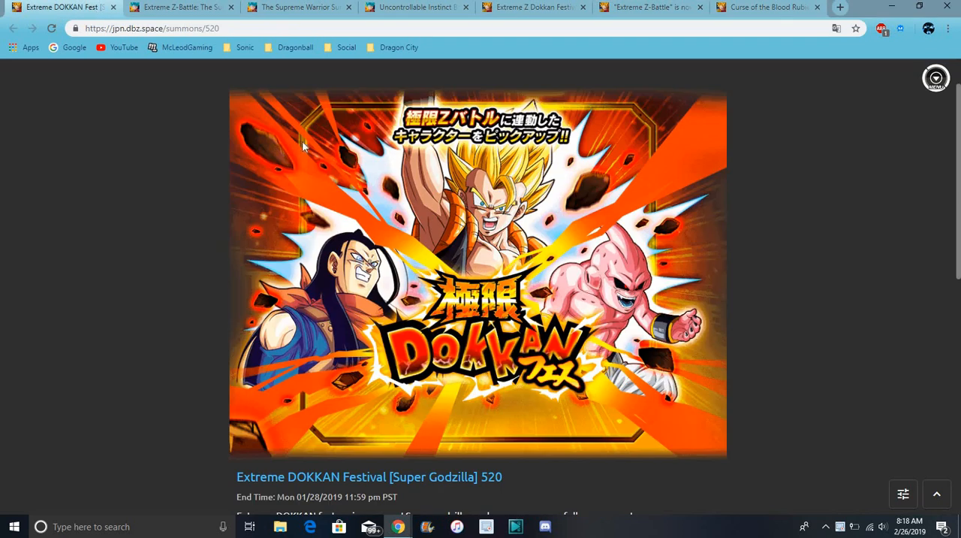
left_click(648, 6)
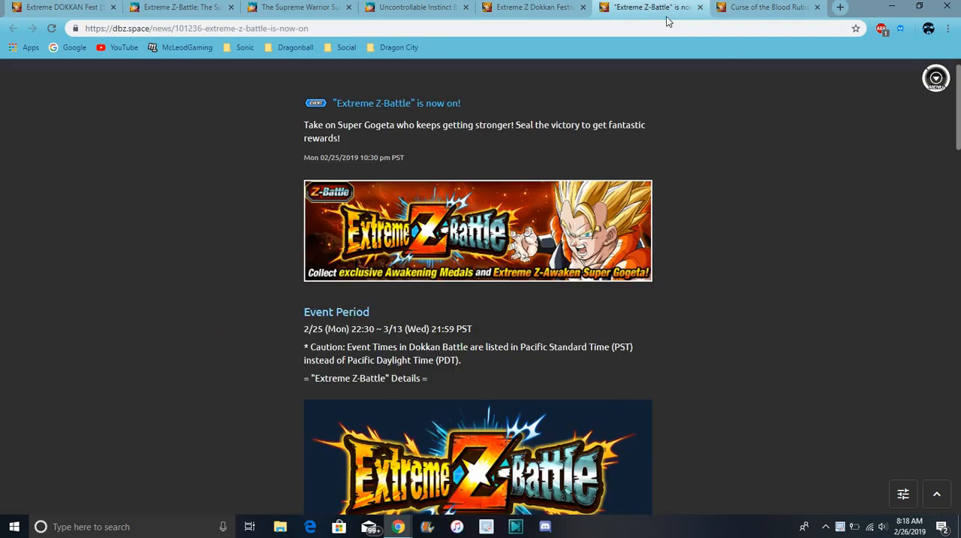
left_click(528, 6)
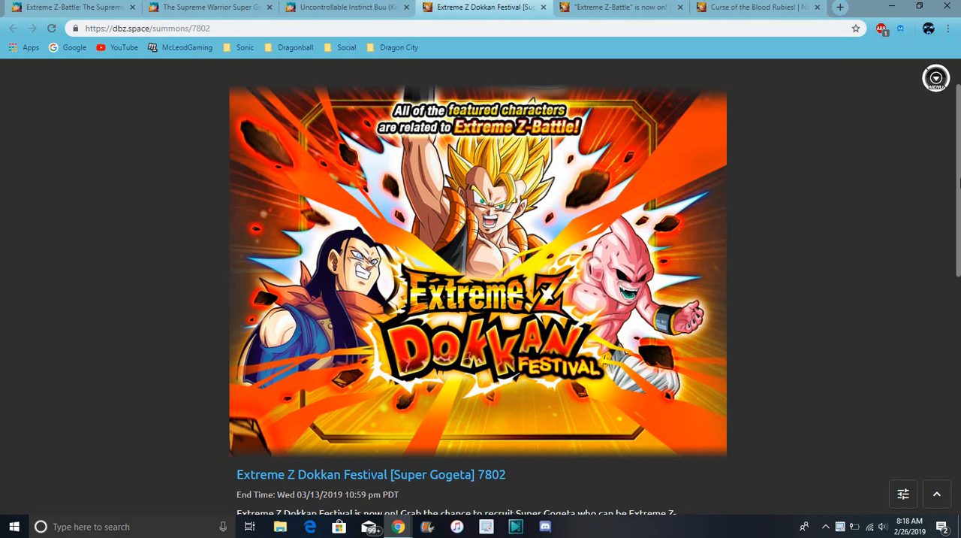
Step: Scroll through the Rates table and featured card pool, then back toward the top
scroll("down", 3)
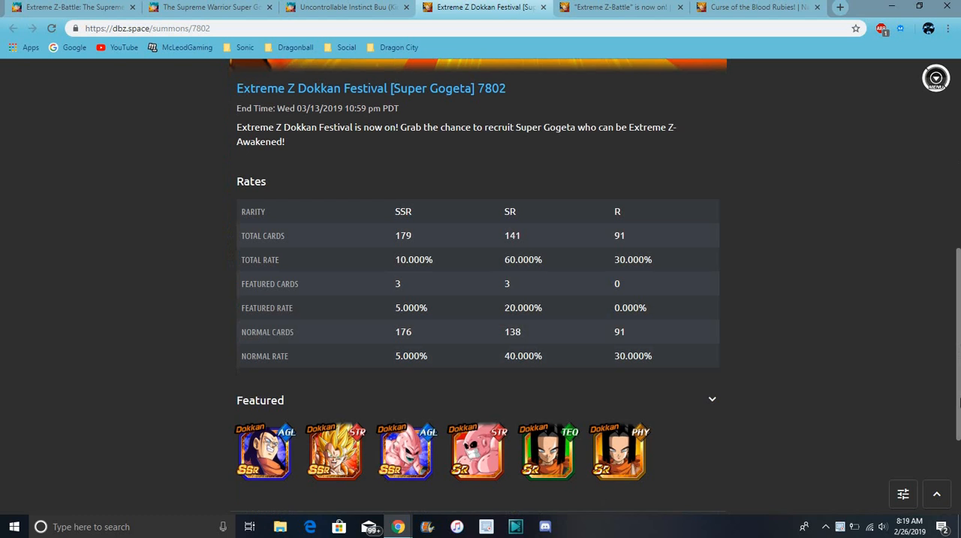
scroll("down", 3)
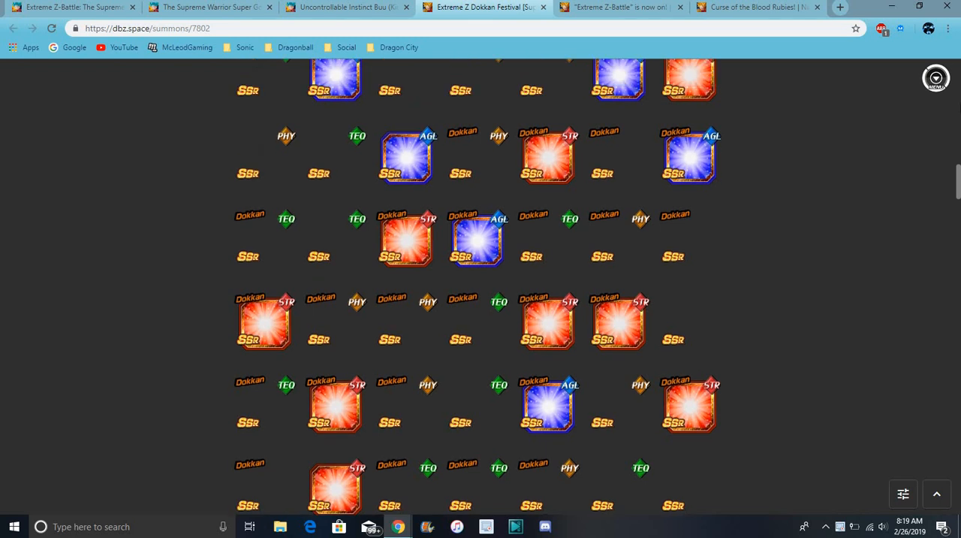
scroll("up", 3)
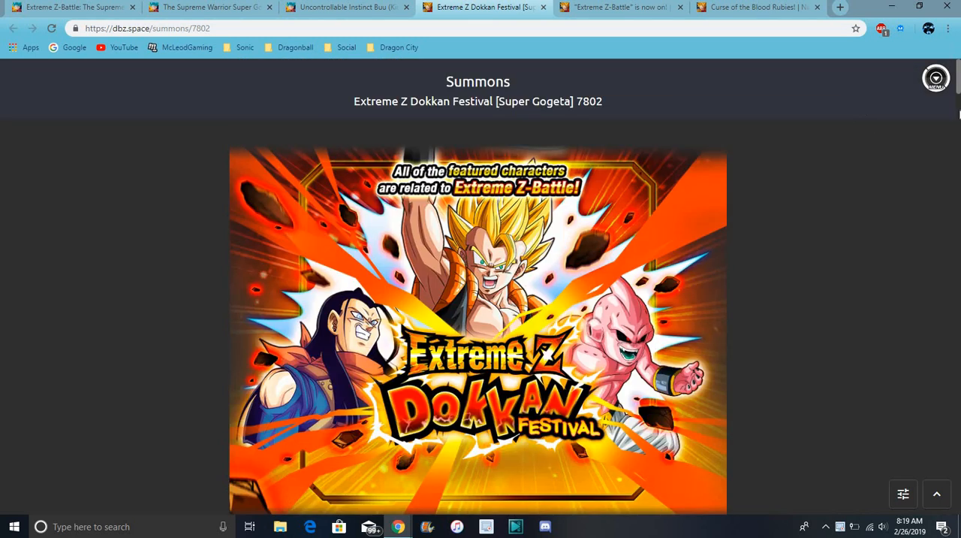
scroll("down", 3)
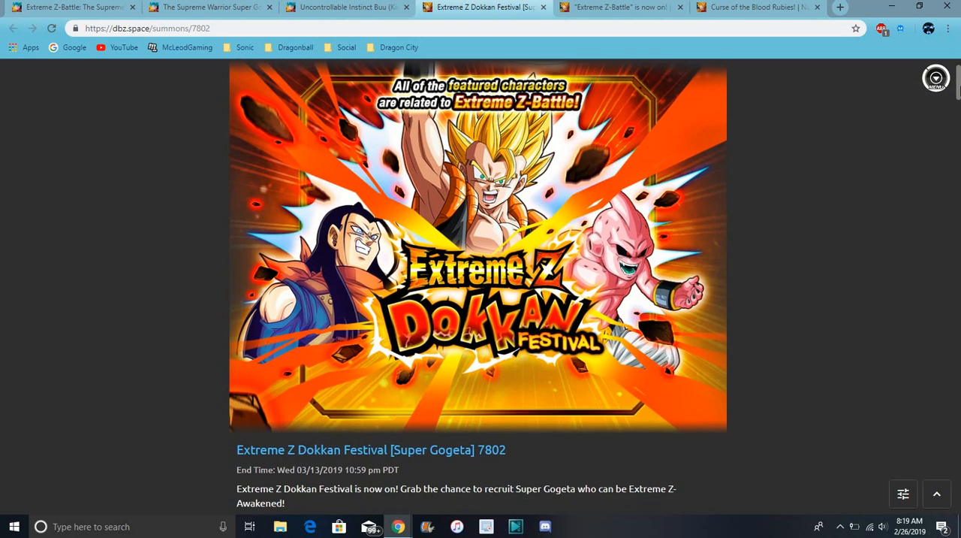
mouse_move(841, 168)
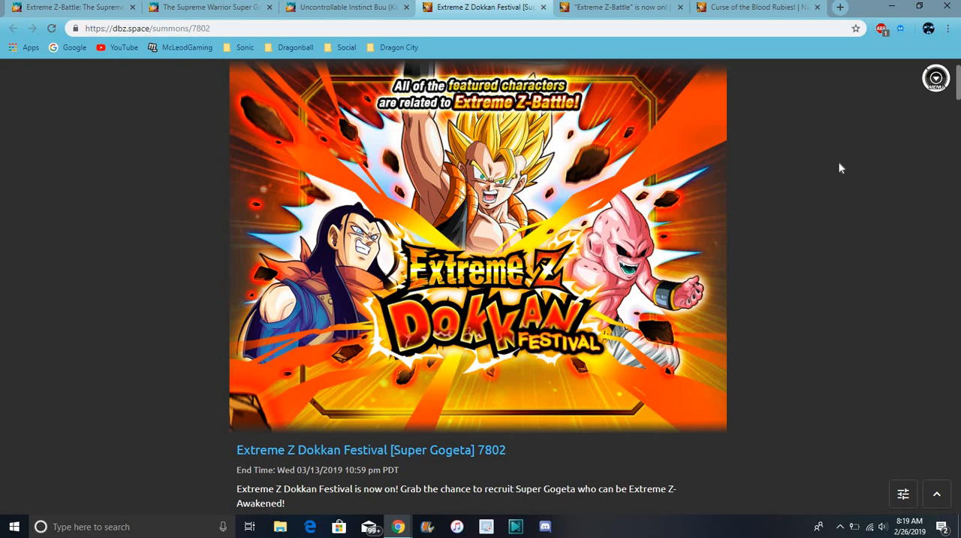
scroll("down", 3)
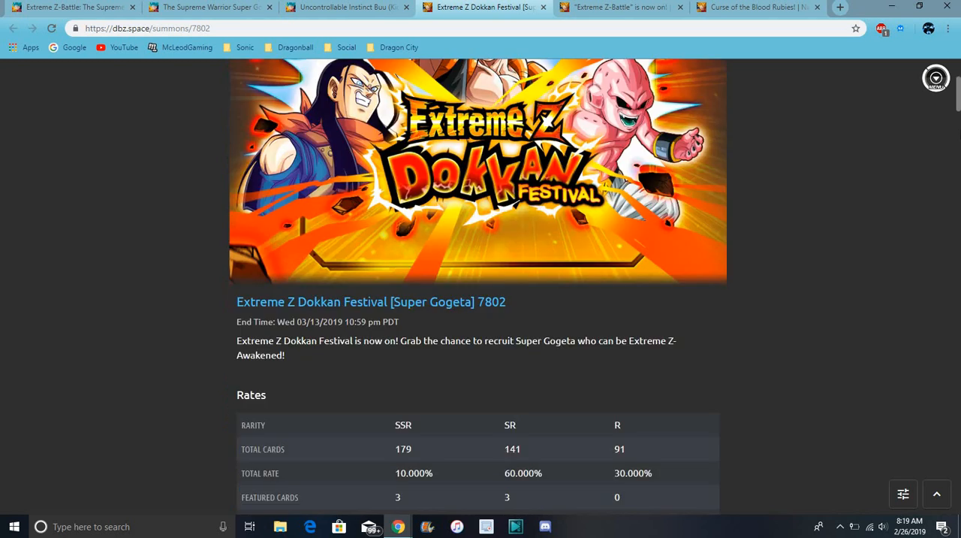
scroll("down", 3)
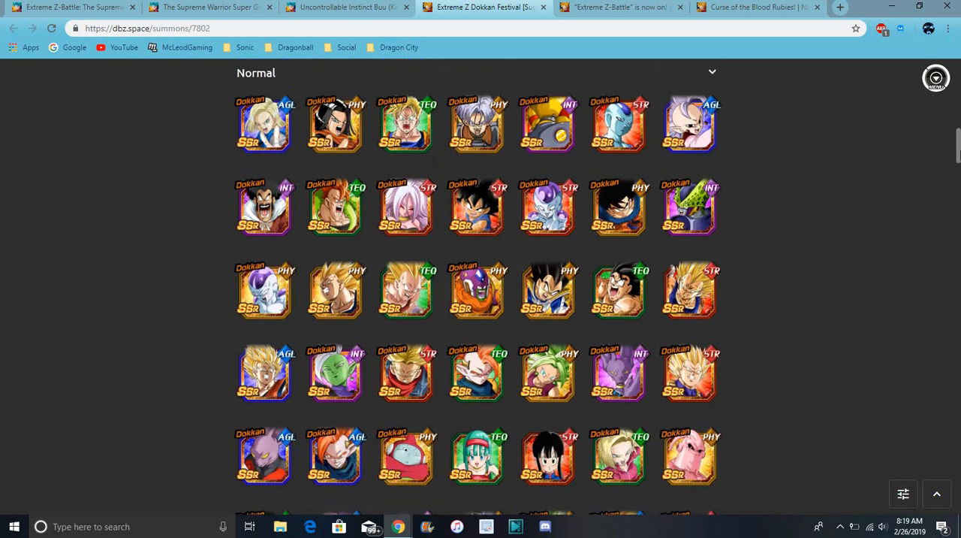
scroll("down", 3)
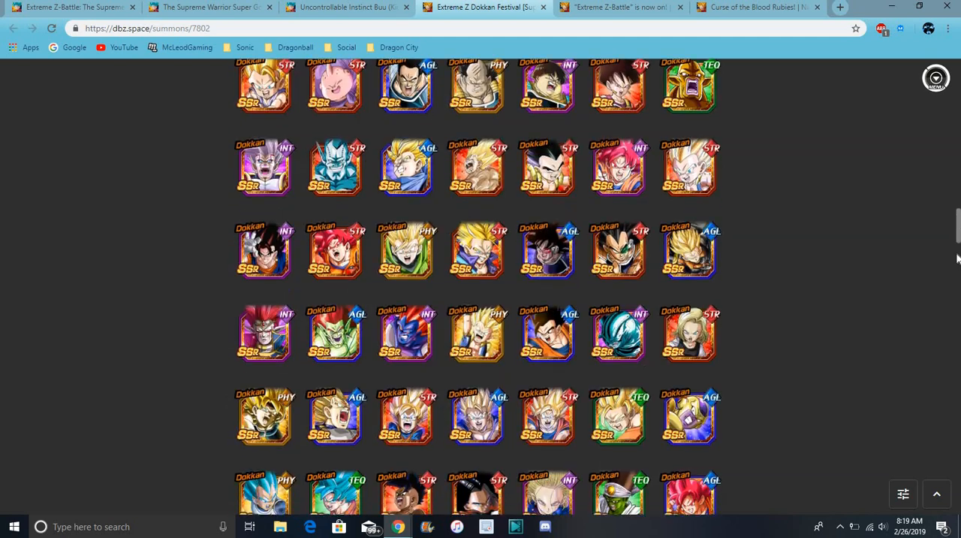
scroll("down", 3)
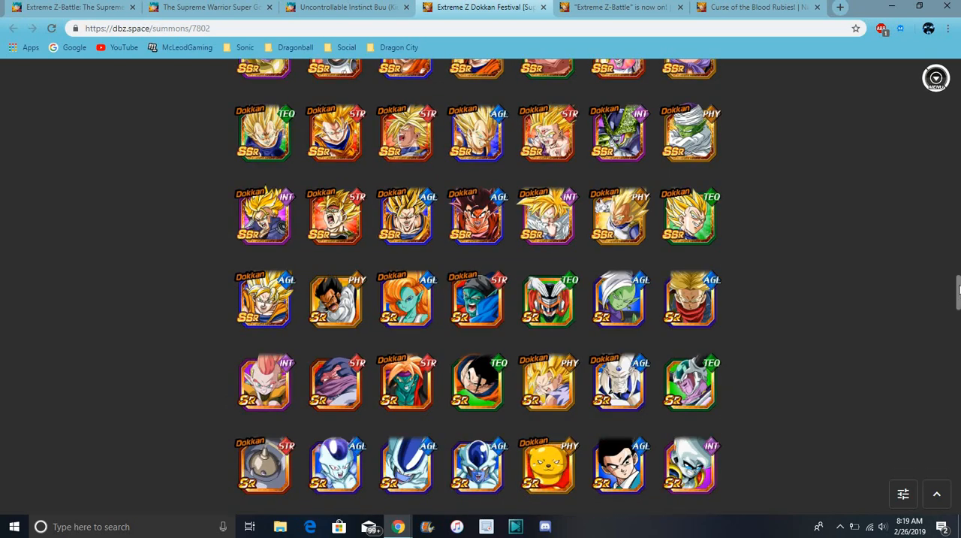
scroll("down", 3)
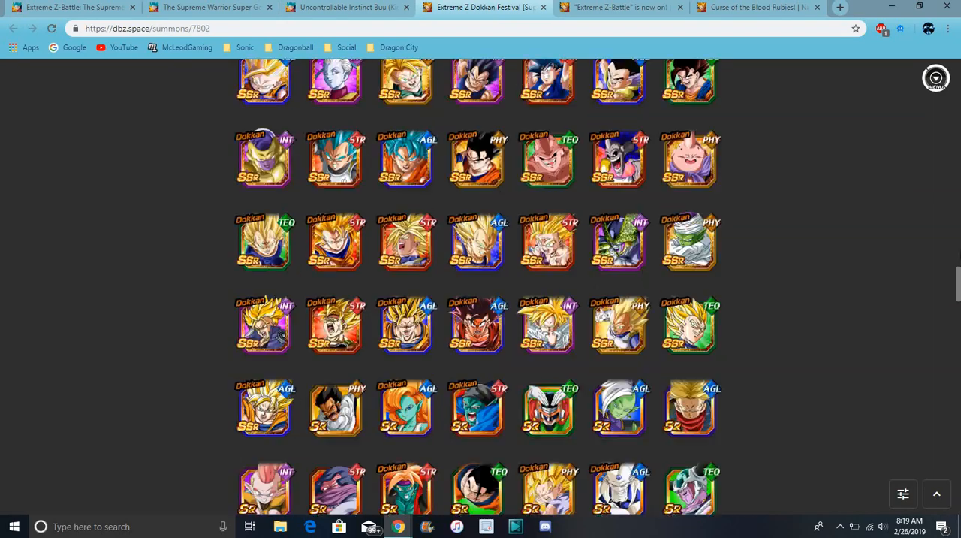
scroll("up", 3)
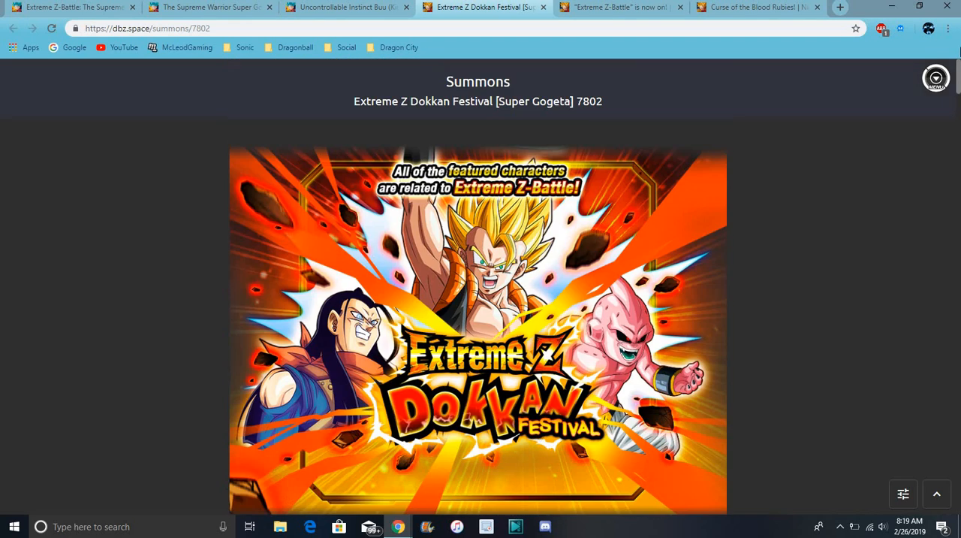
left_click(619, 6)
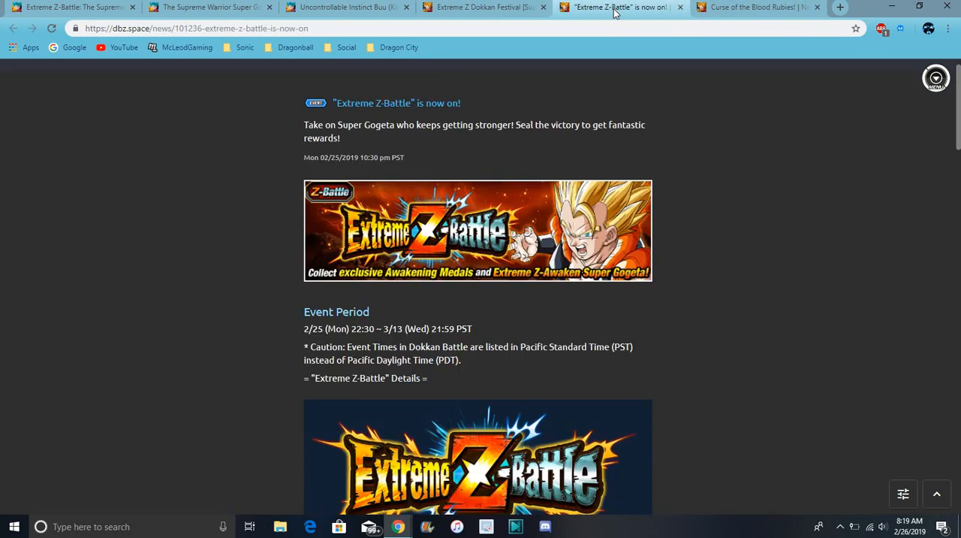
scroll("down", 3)
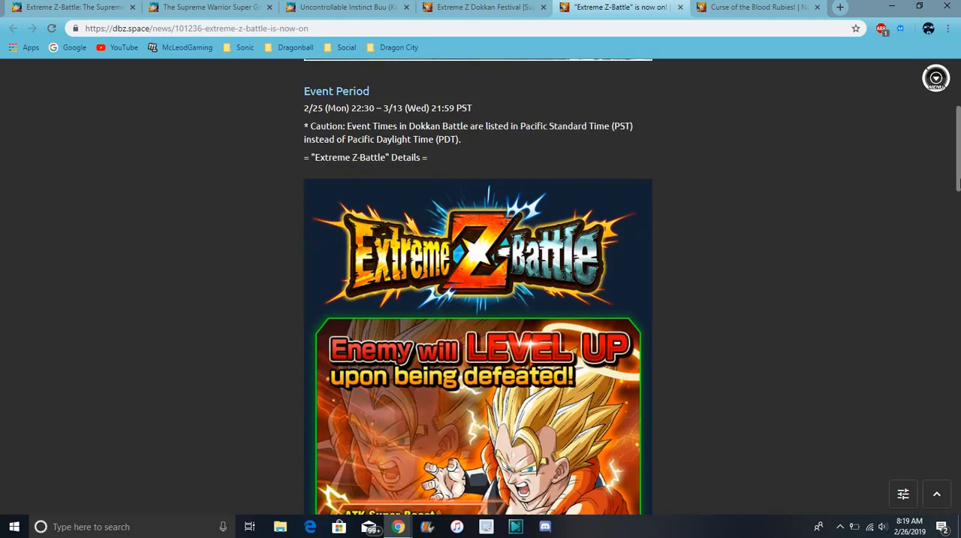
scroll("down", 3)
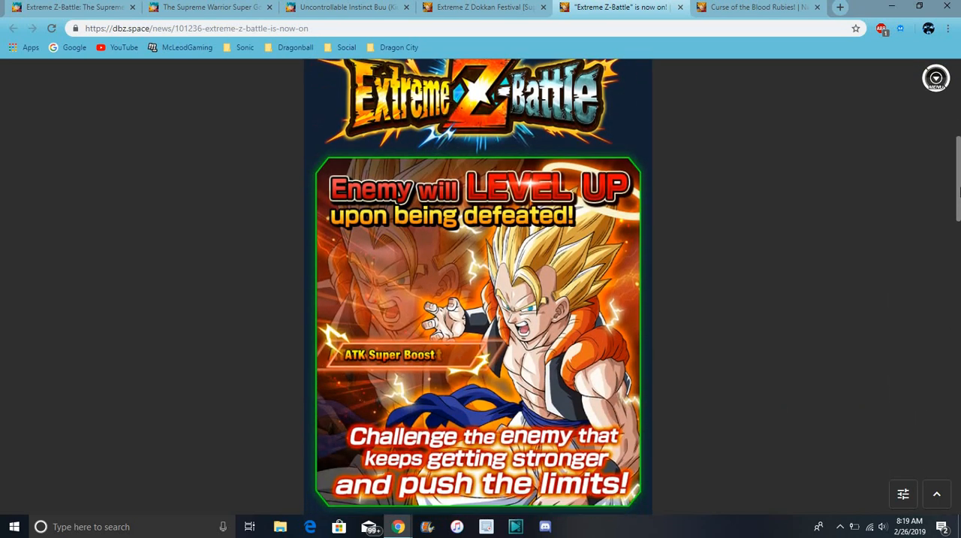
scroll("down", 3)
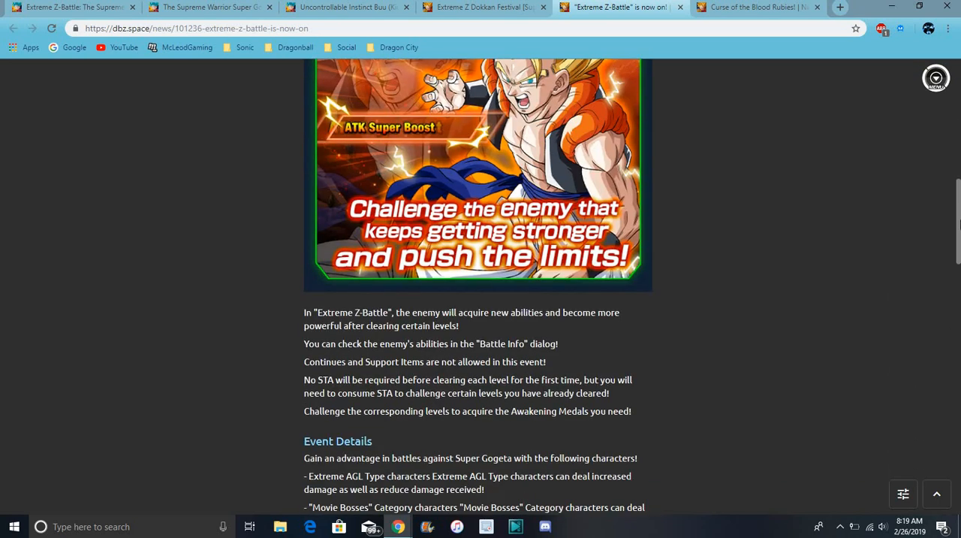
scroll("down", 3)
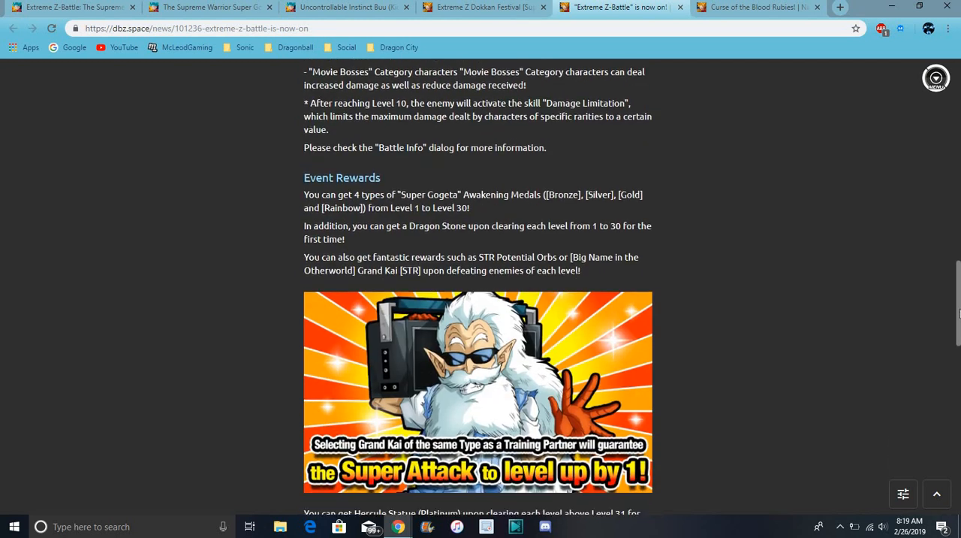
scroll("down", 3)
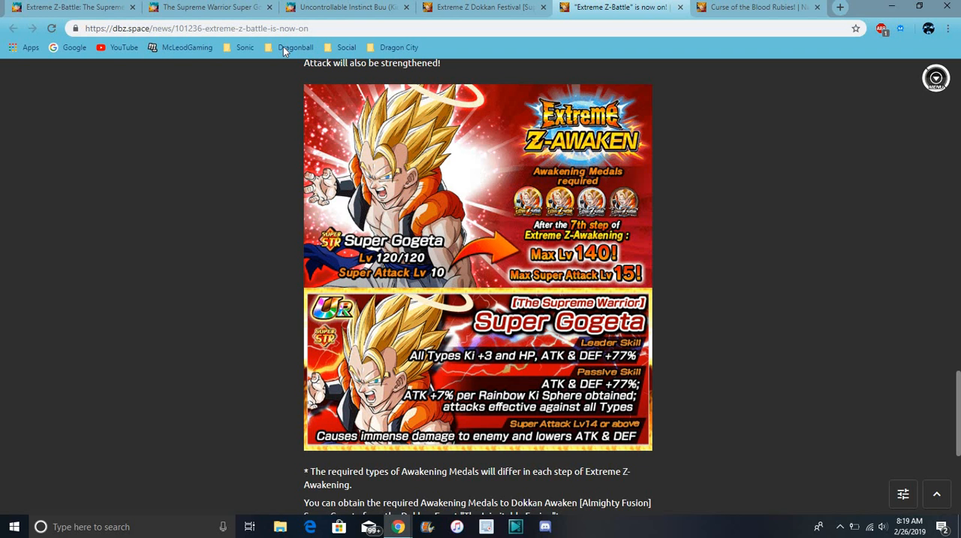
Step: Switch to the Fandom wiki tab for The Supreme Warrior Super Gogeta card
left_click(208, 6)
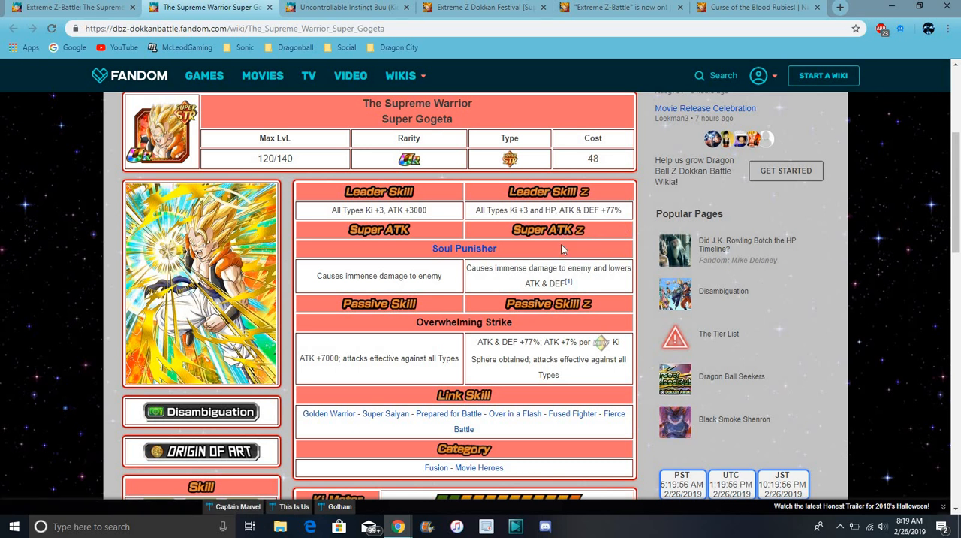
mouse_move(583, 248)
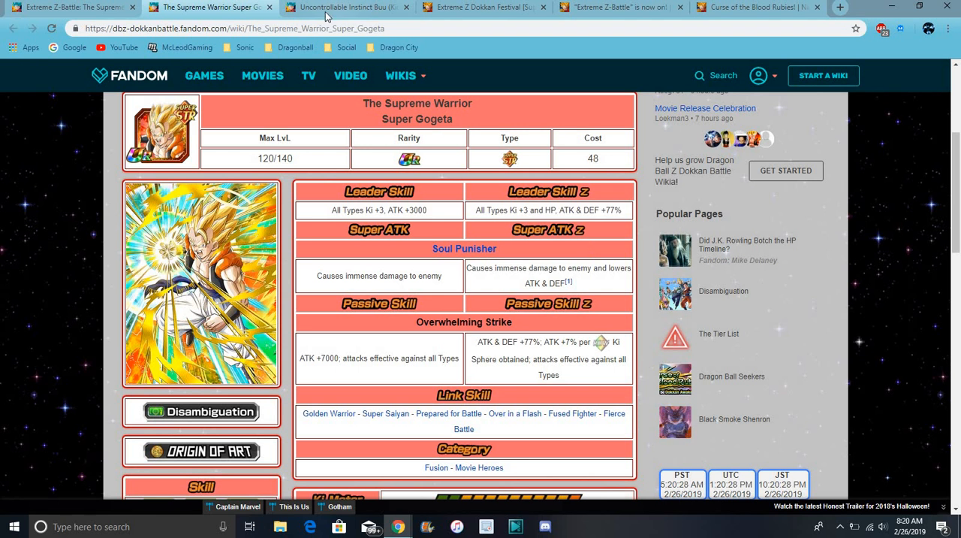
Step: Switch to the Fandom wiki tab for the Extreme Z-Battle: The Supreme Warrior Super Gogeta event
left_click(345, 6)
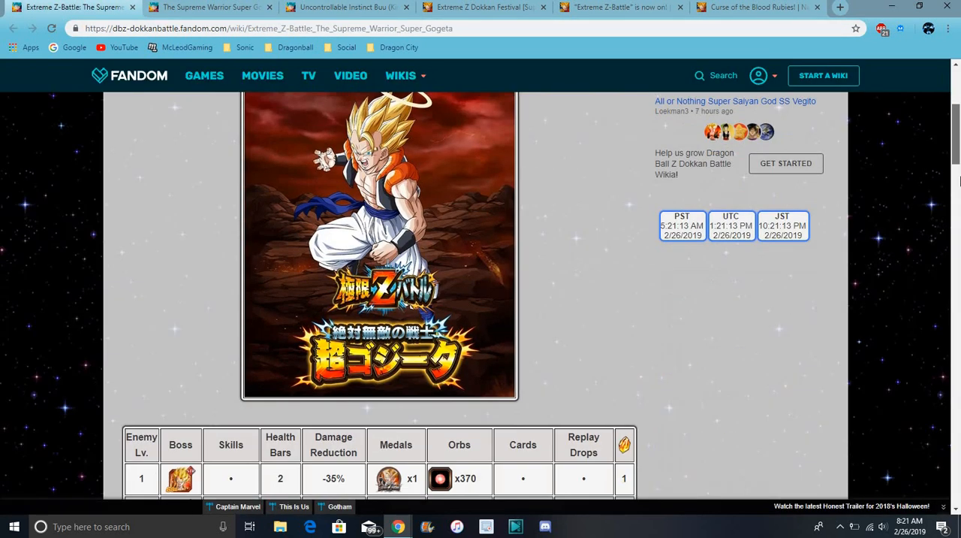
Step: Scroll through the stage table and Additional information on the Extreme Z-Battle page
scroll("down", 3)
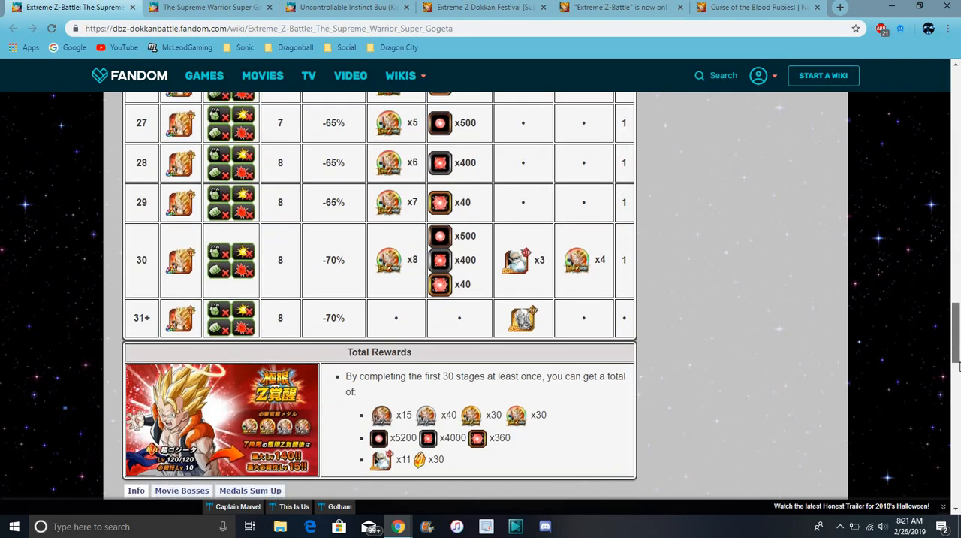
scroll("down", 3)
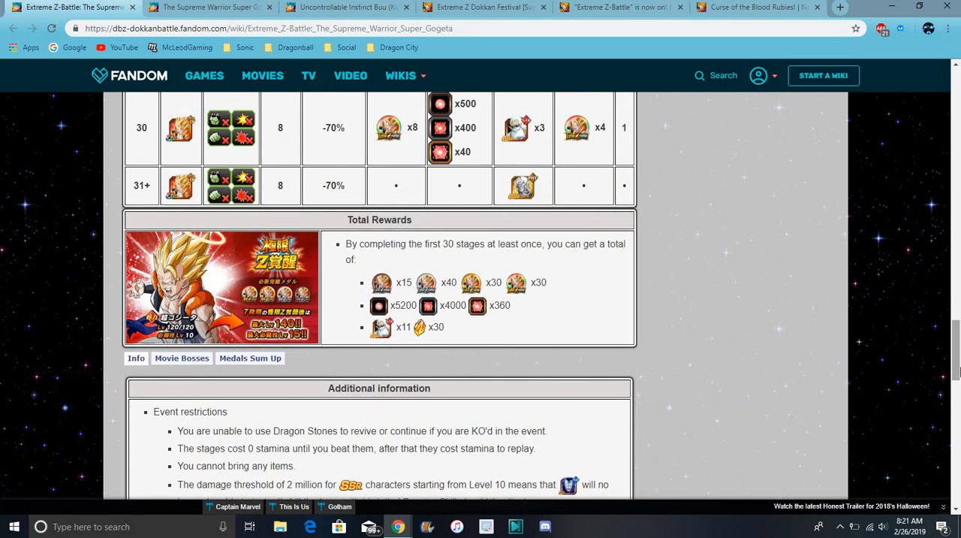
scroll("down", 3)
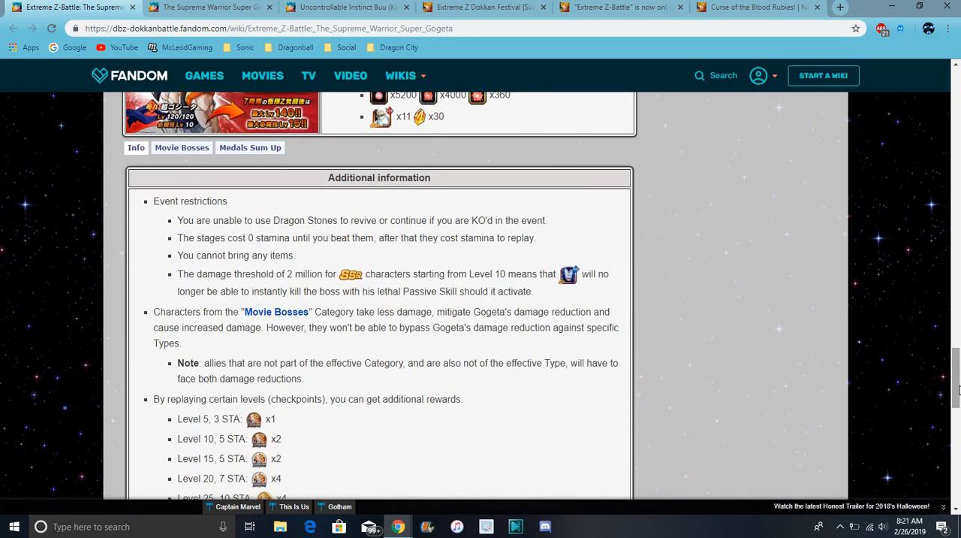
scroll("down", 3)
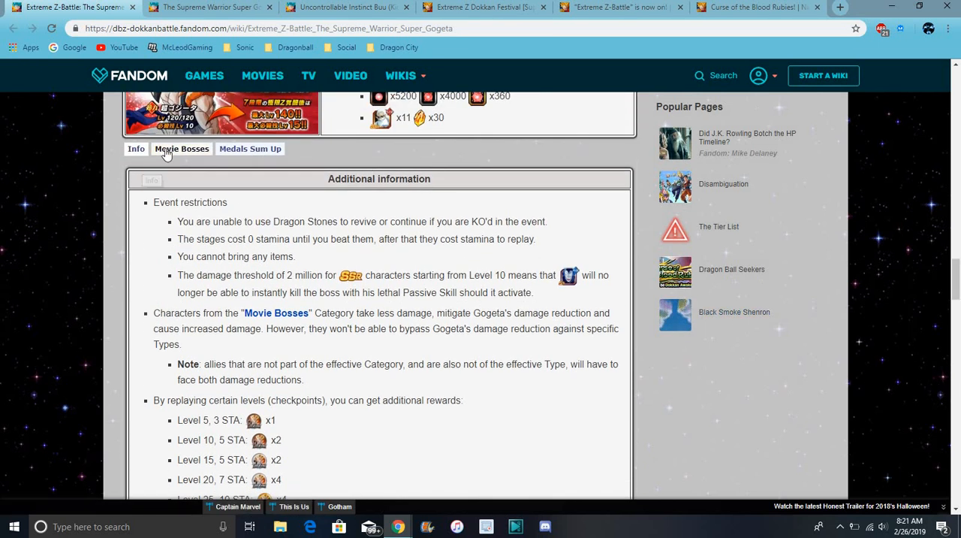
Step: Follow the Movie Bosses link and browse its character chart and the Total Rewards rows
left_click(181, 147)
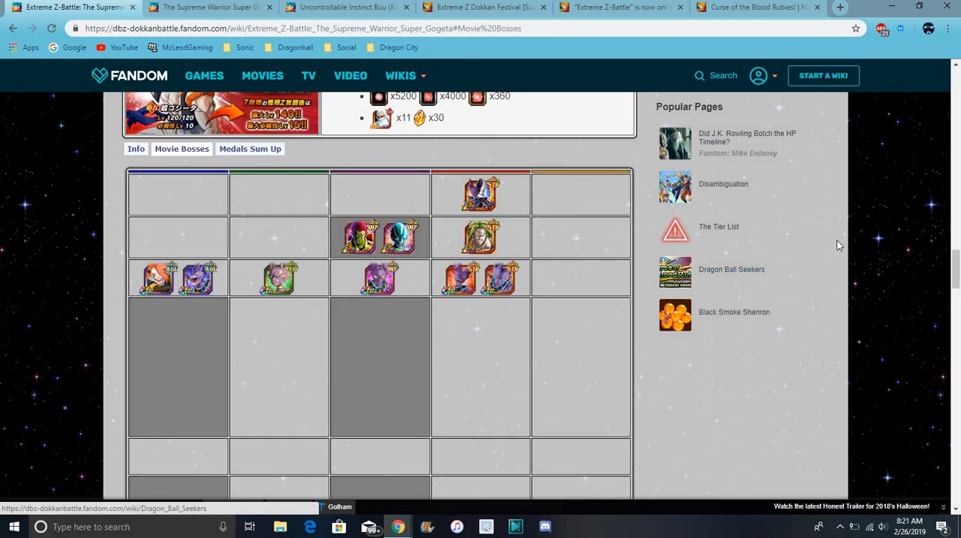
scroll("down", 3)
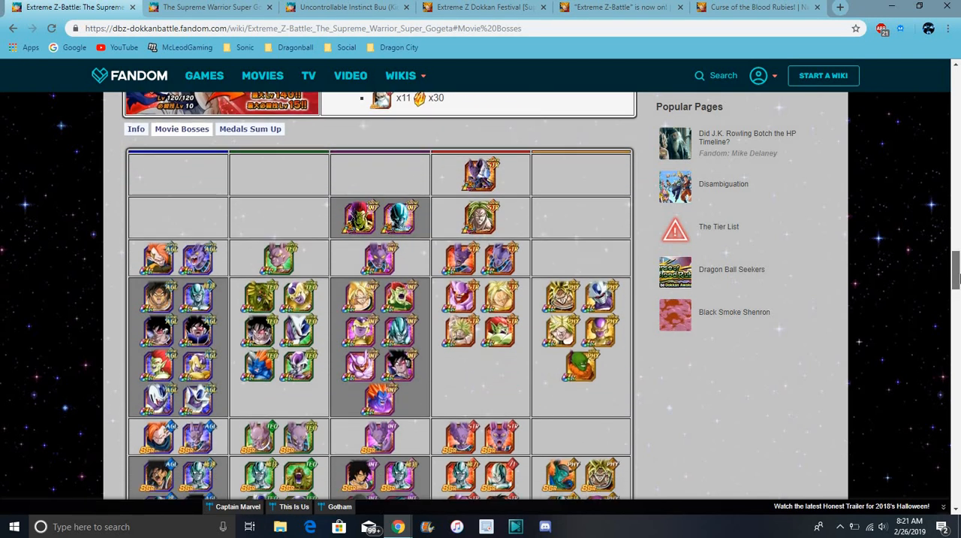
scroll("down", 3)
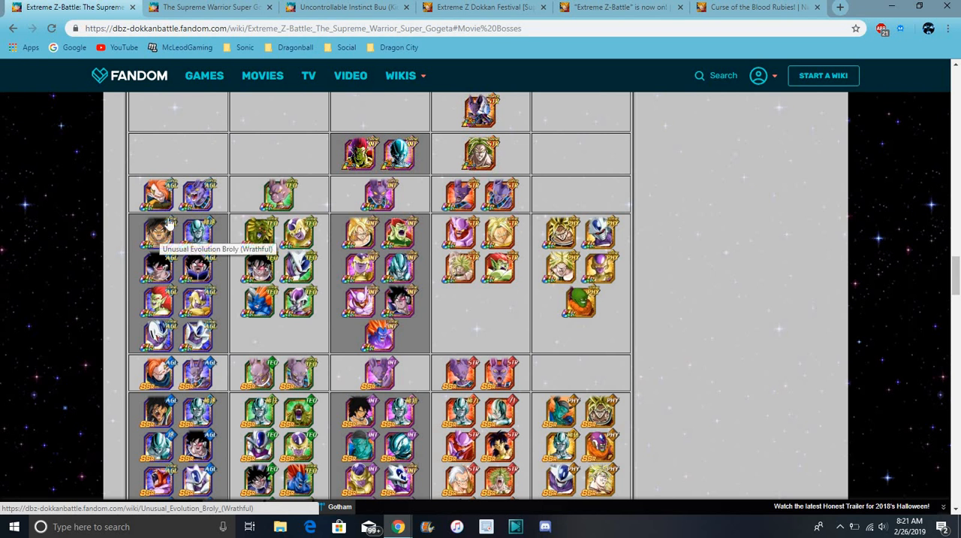
mouse_move(164, 240)
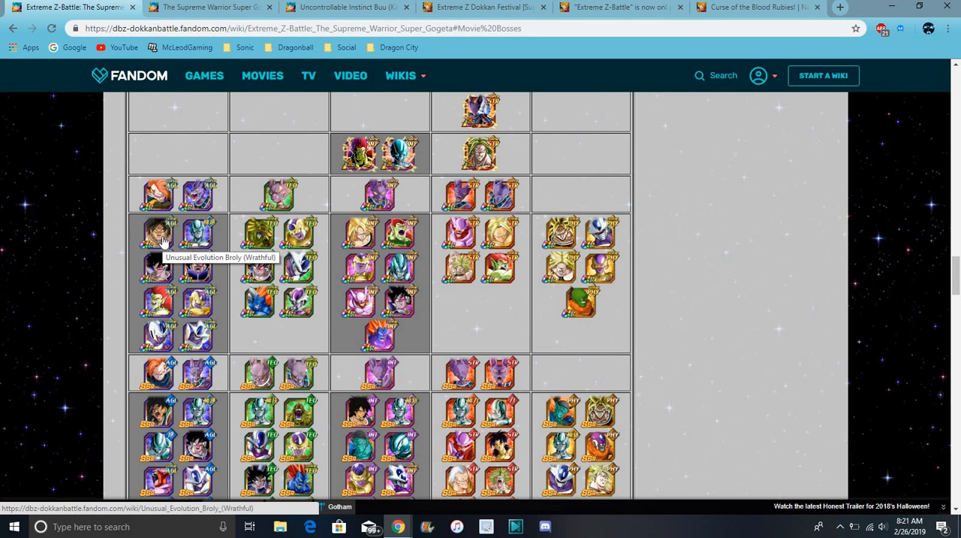
mouse_move(158, 303)
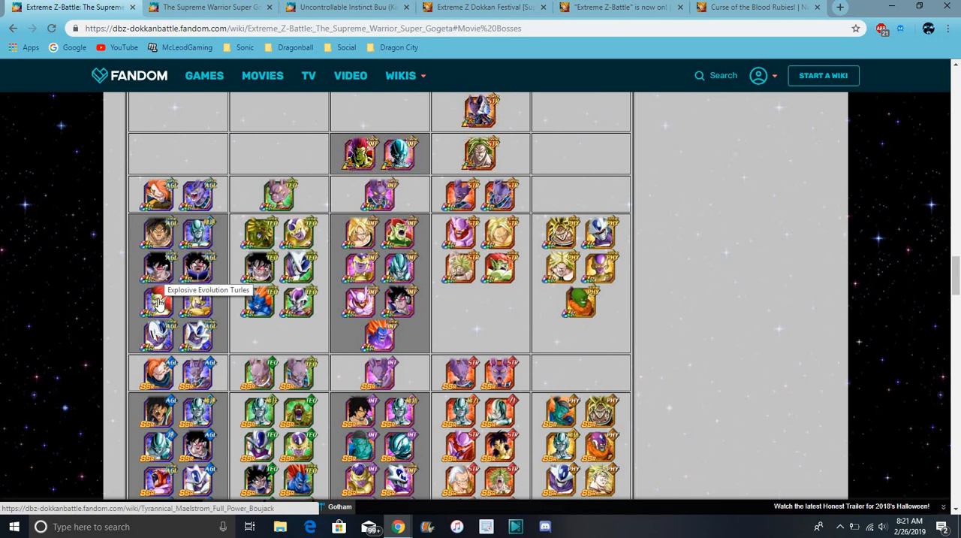
mouse_move(198, 337)
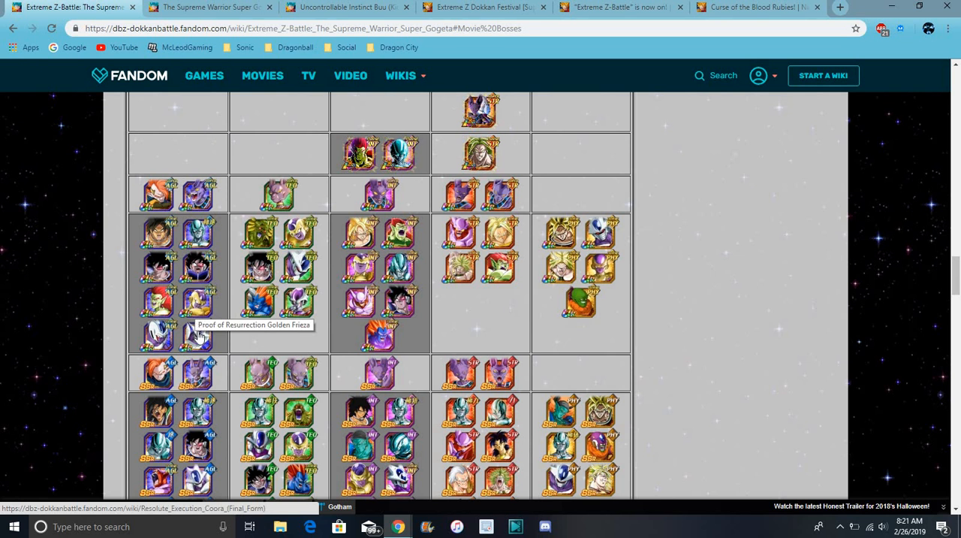
mouse_move(187, 374)
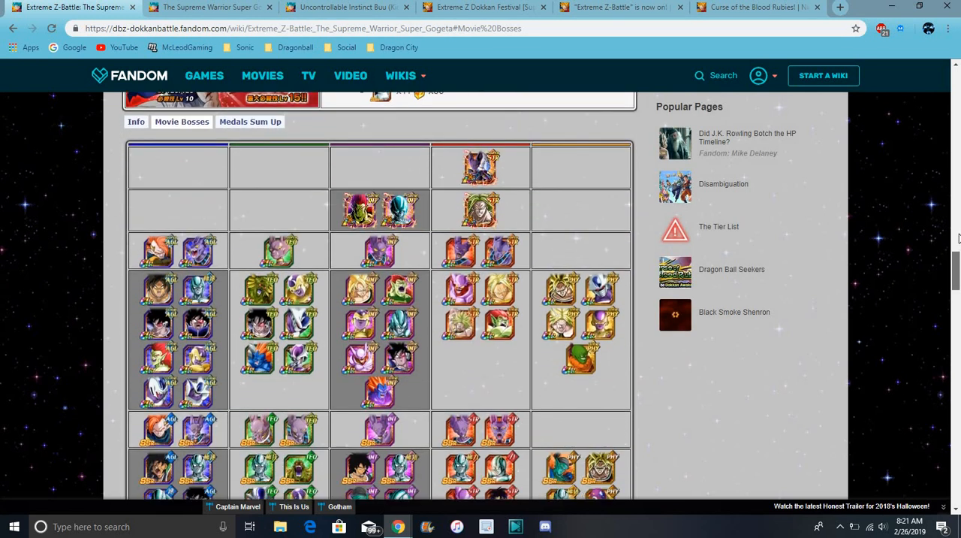
scroll("down", 3)
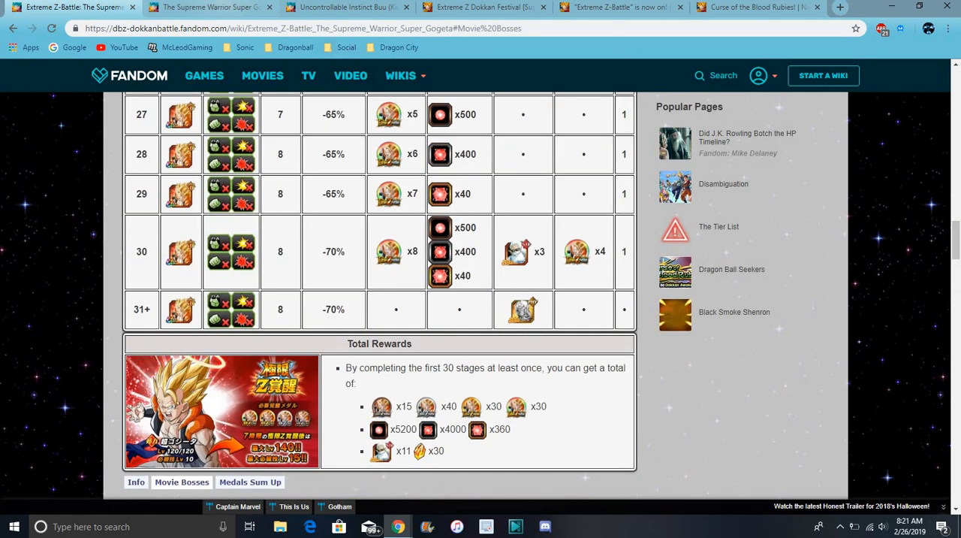
left_click(345, 6)
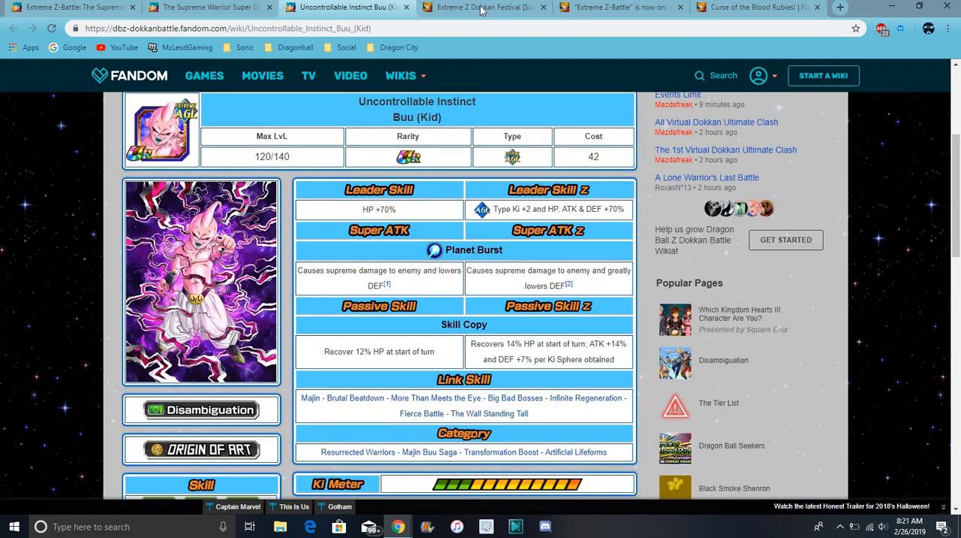
left_click(616, 6)
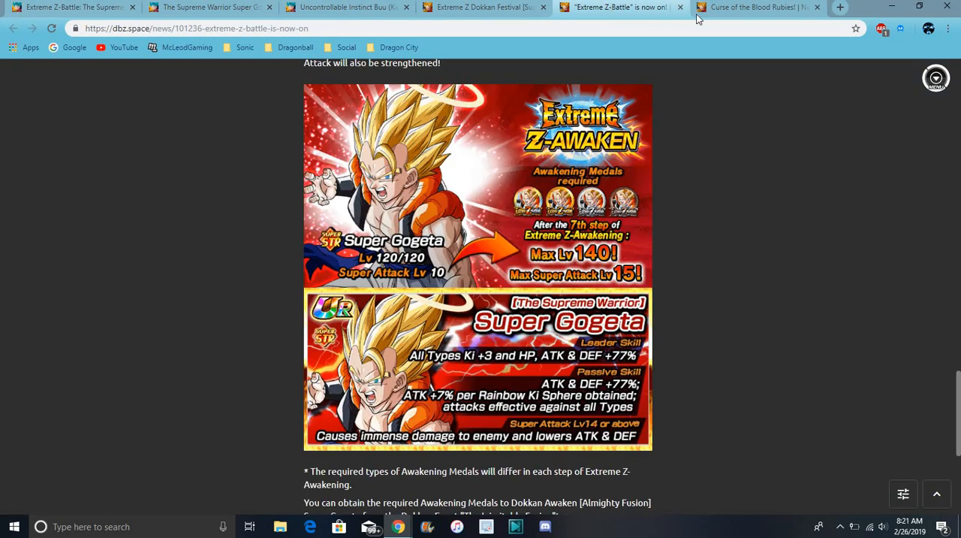
left_click(751, 6)
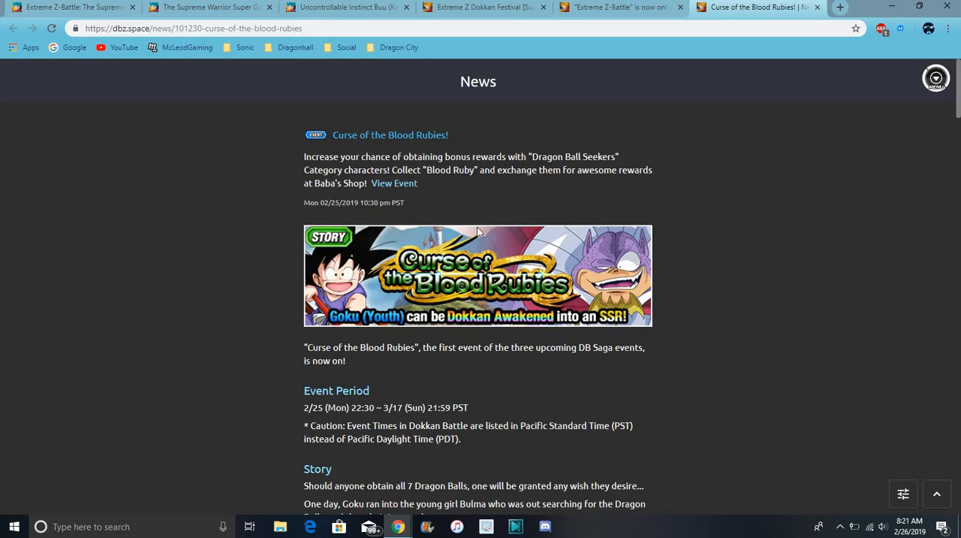
mouse_move(81, 78)
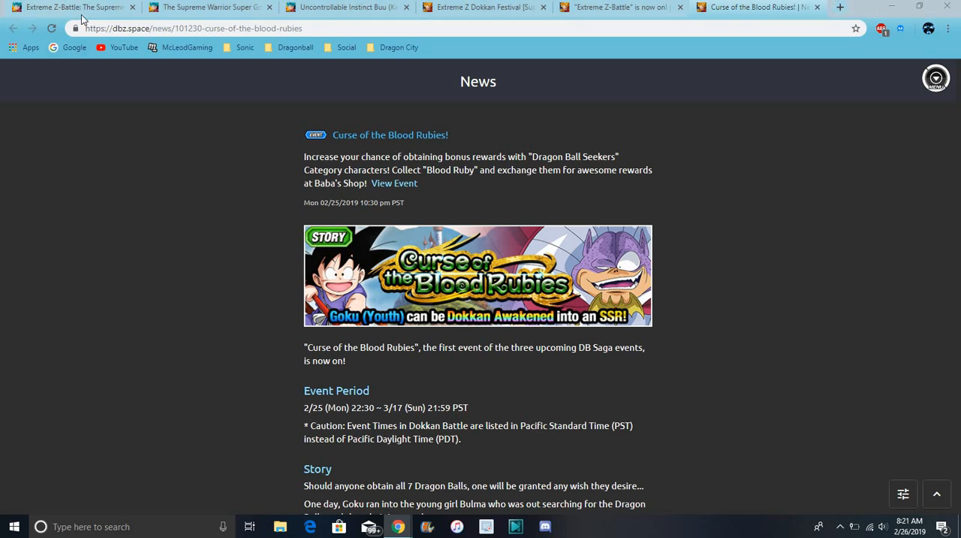
left_click(72, 6)
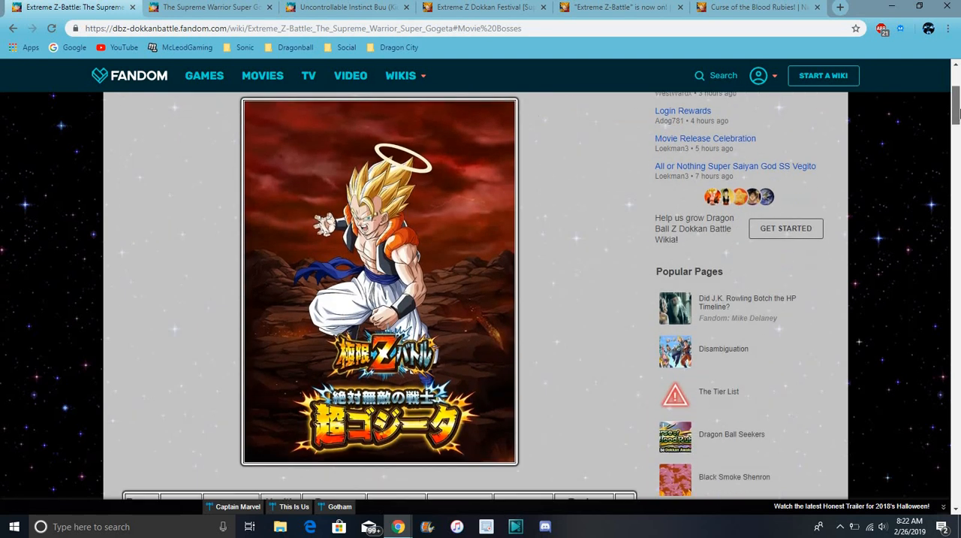
mouse_move(620, 247)
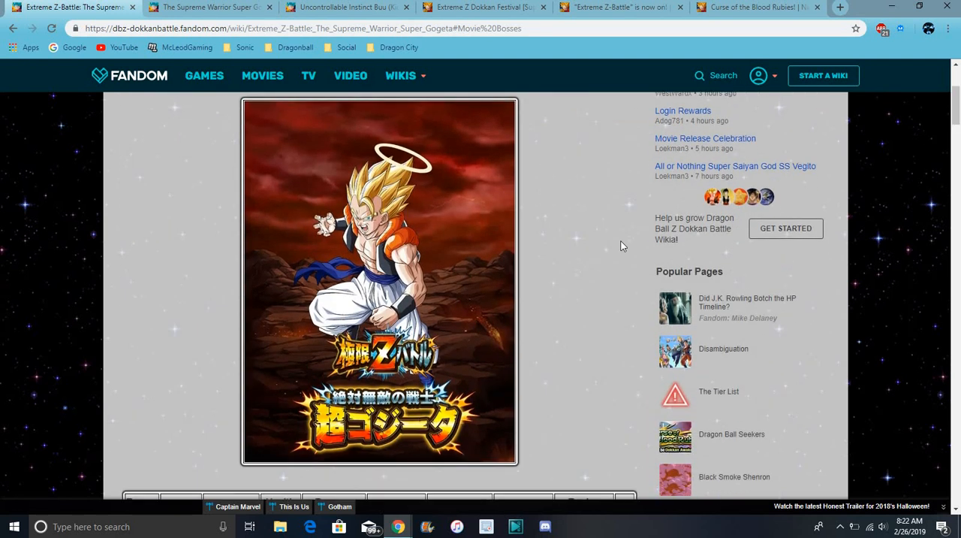
mouse_move(565, 201)
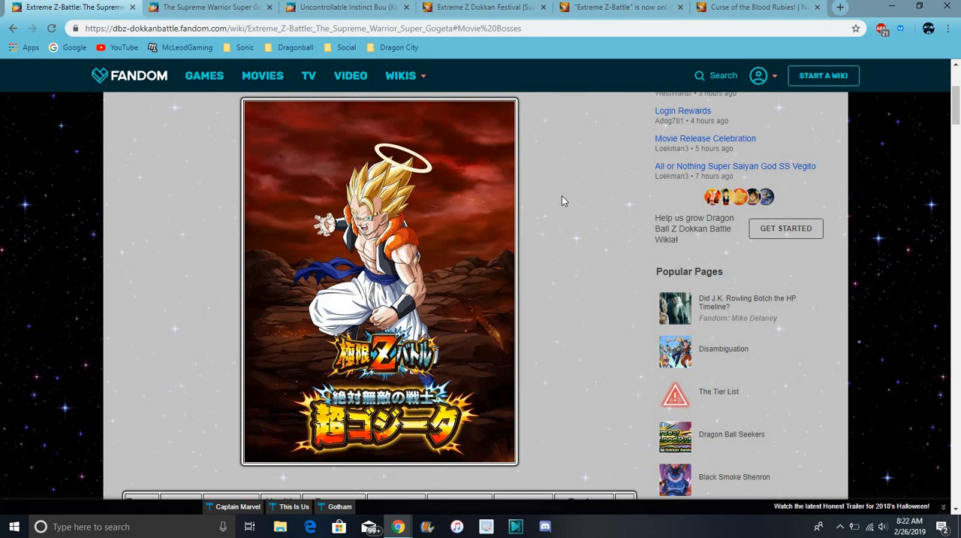